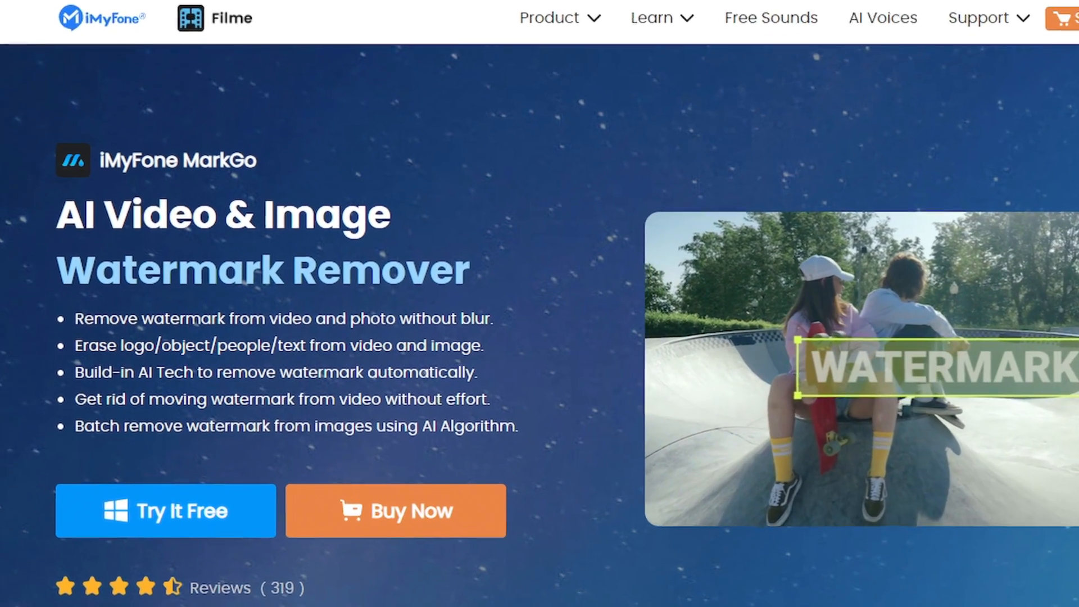
Choose Remove Video Watermark from the MarkGo home screen.
scroll("down", 3)
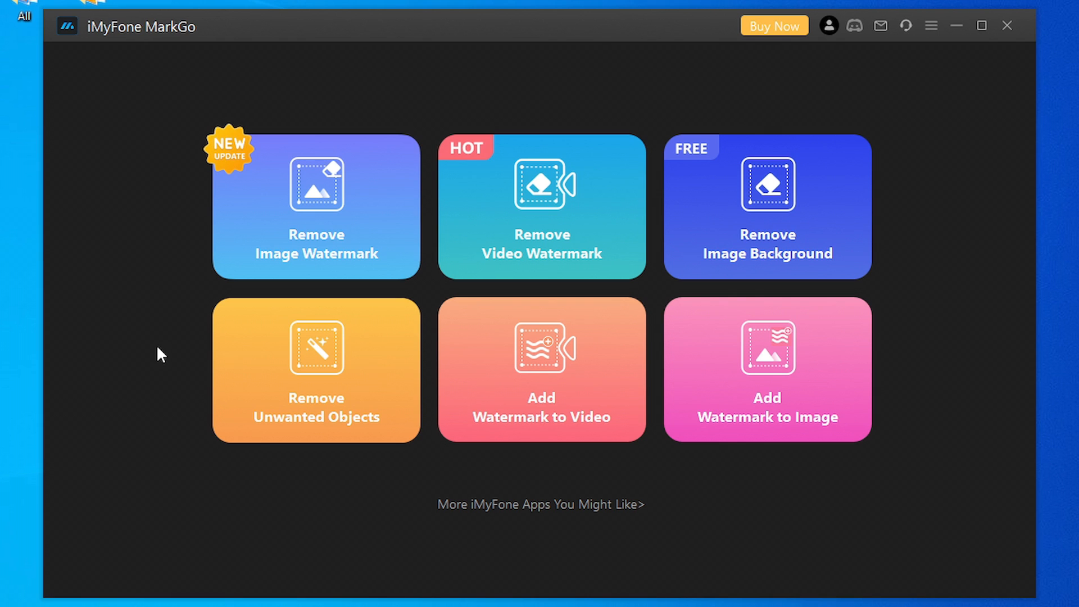
mouse_move(541, 162)
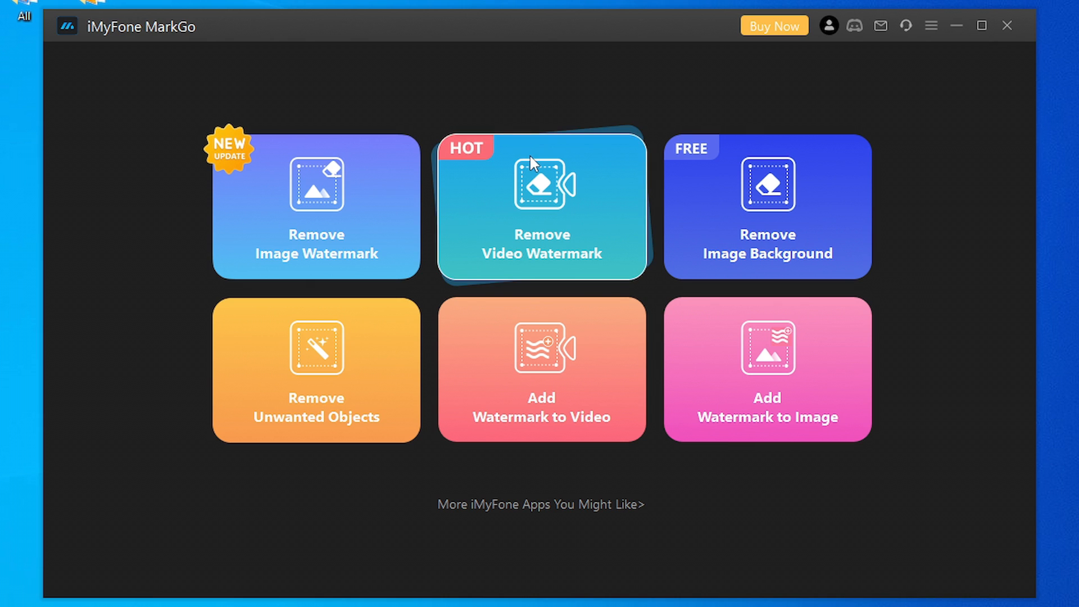
left_click(541, 207)
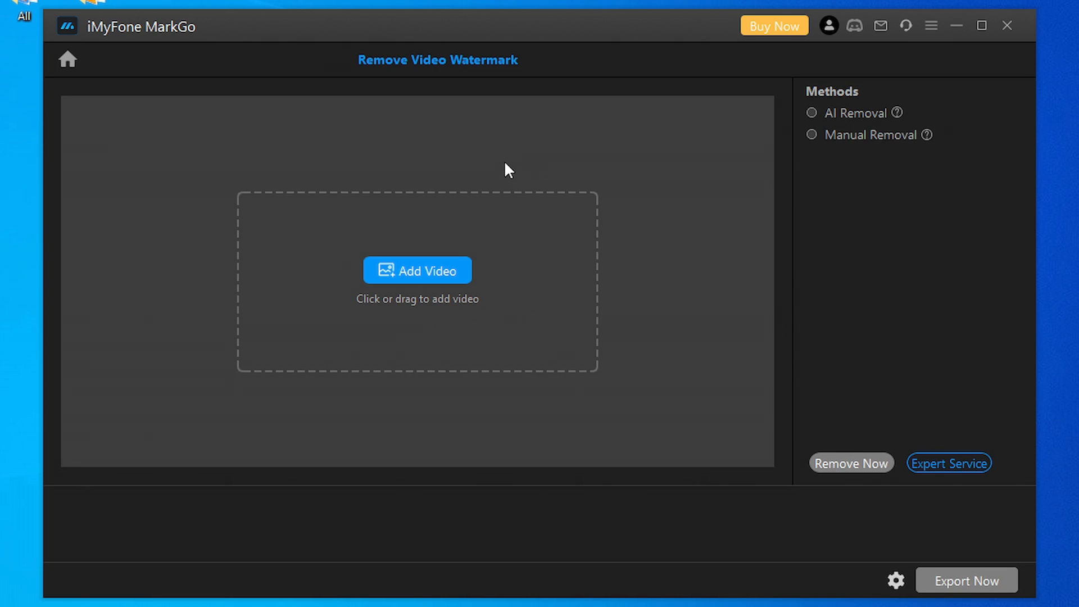
mouse_move(417, 284)
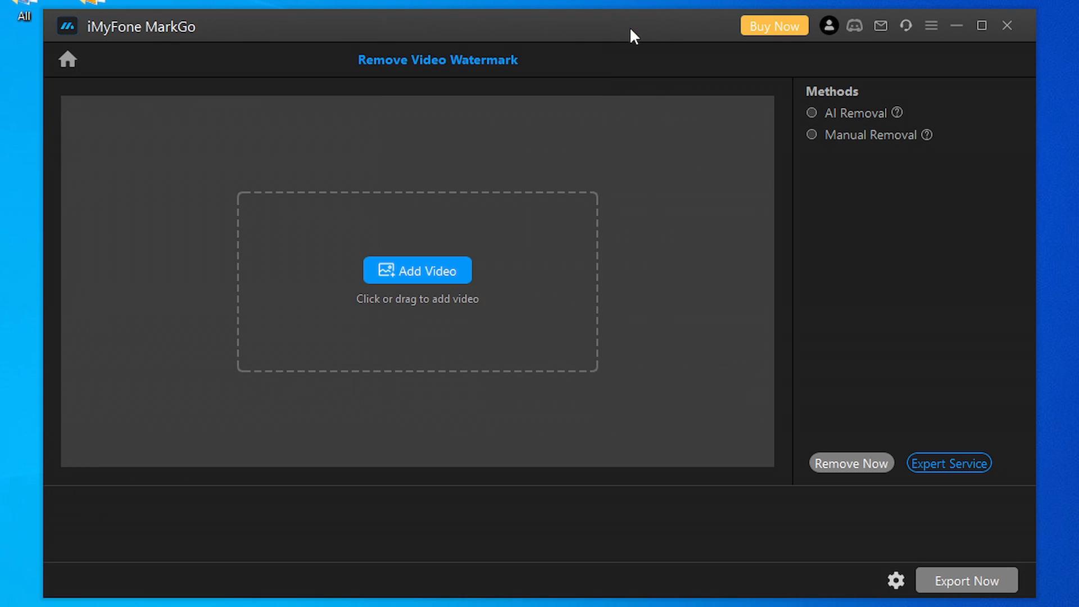
mouse_move(560, 172)
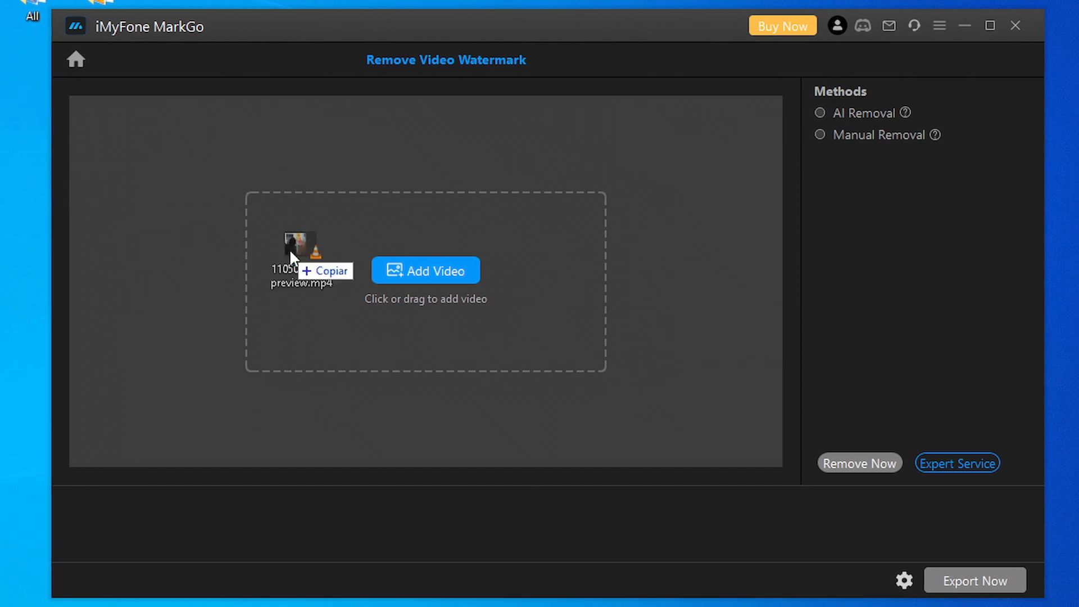
Add the stock MP4 and select AI Removal, briefly trying Manual Removal first.
left_click(425, 269)
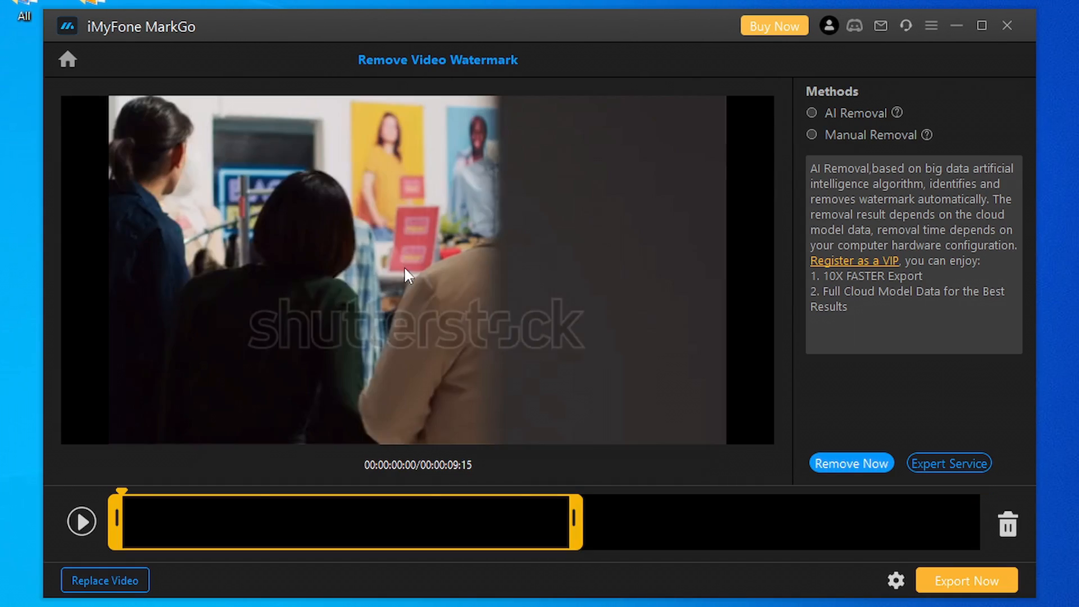
left_click(812, 113)
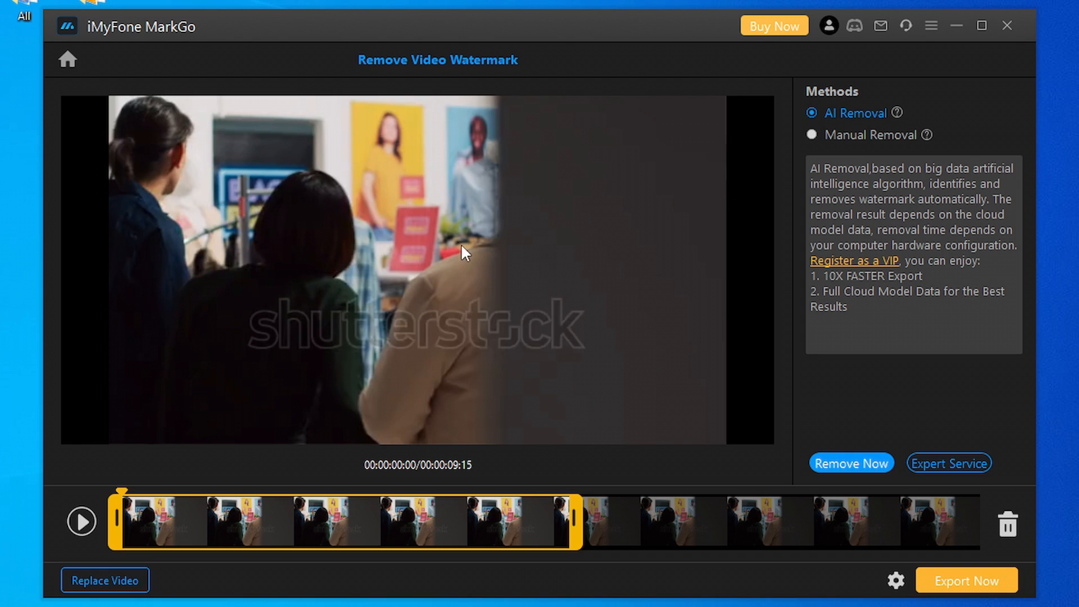
mouse_move(830, 127)
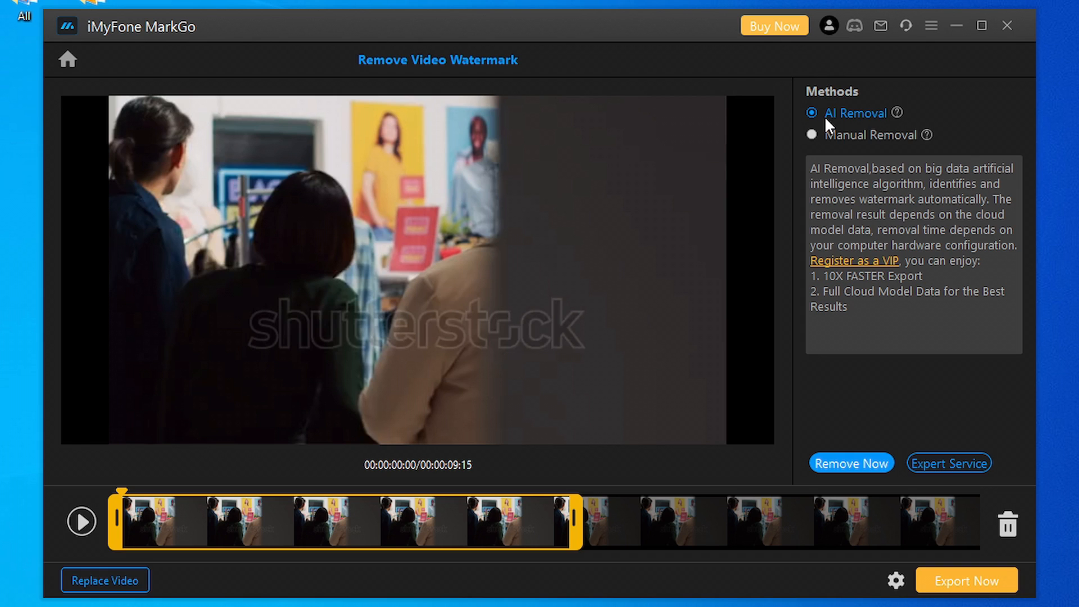
mouse_move(828, 124)
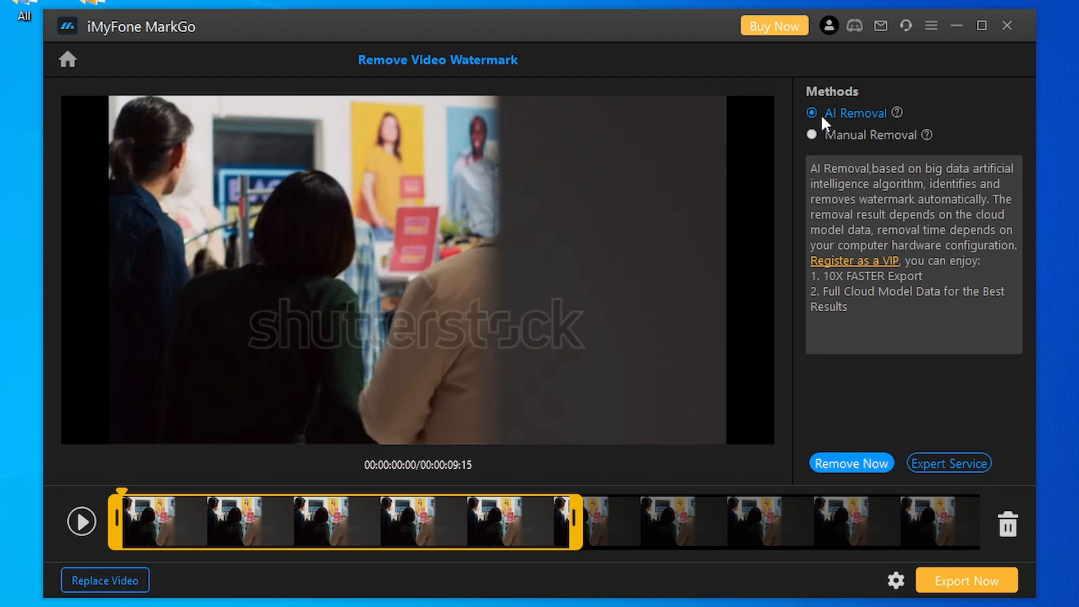
mouse_move(818, 143)
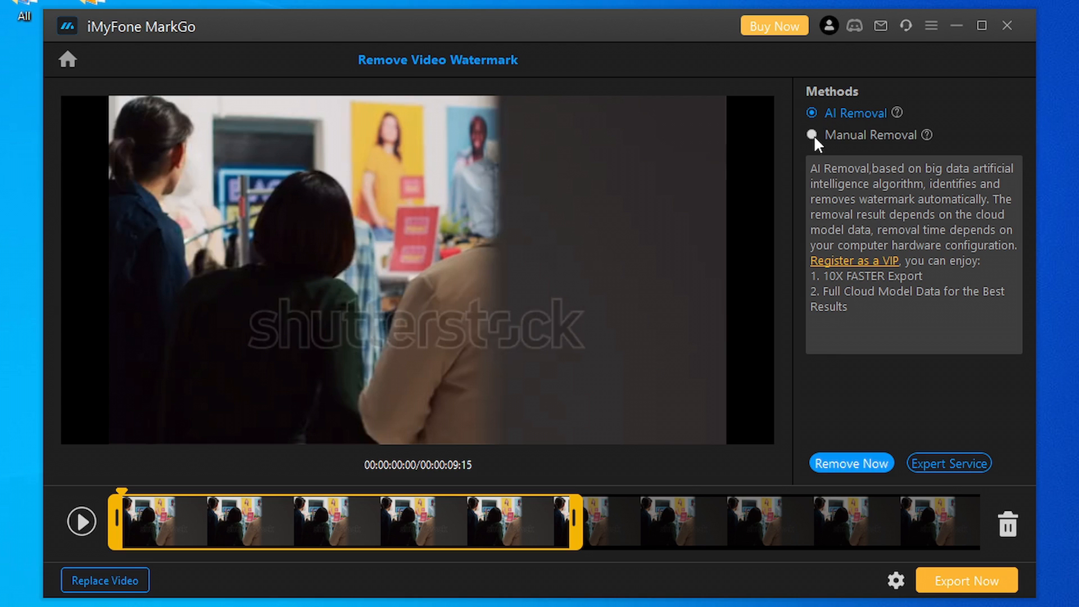
left_click(812, 134)
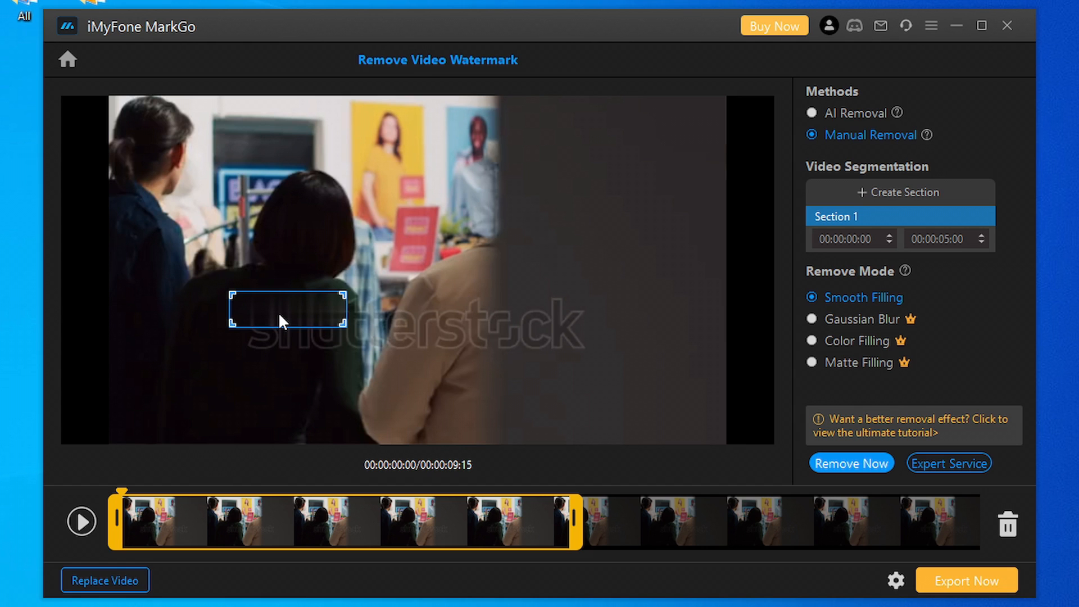
mouse_move(819, 121)
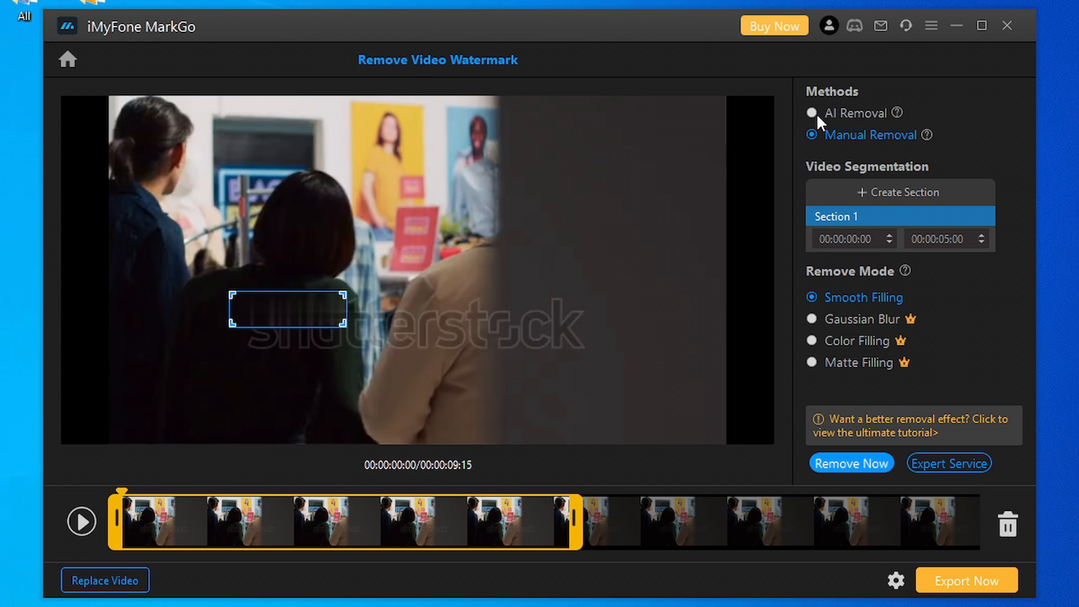
left_click(813, 113)
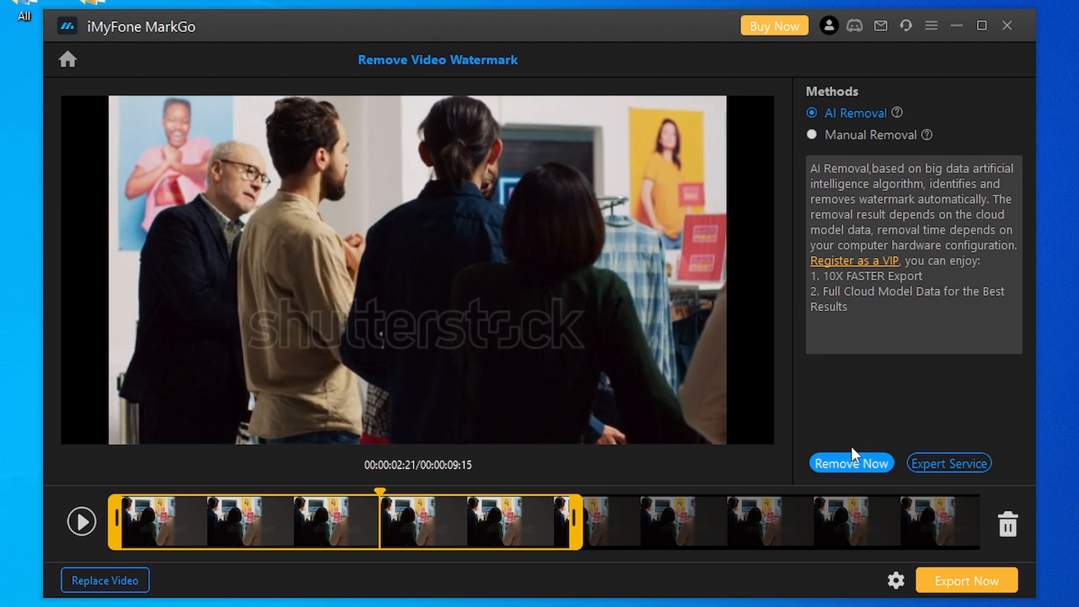
Run Remove Now with the watermark name 'shutterstock'.
left_click(850, 463)
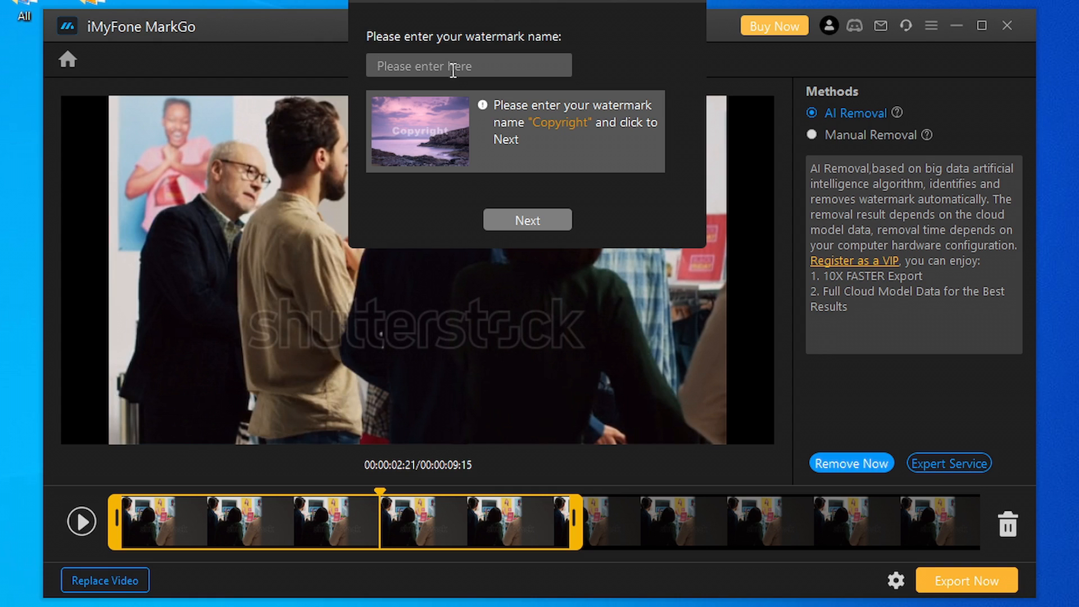
type("shutterstock")
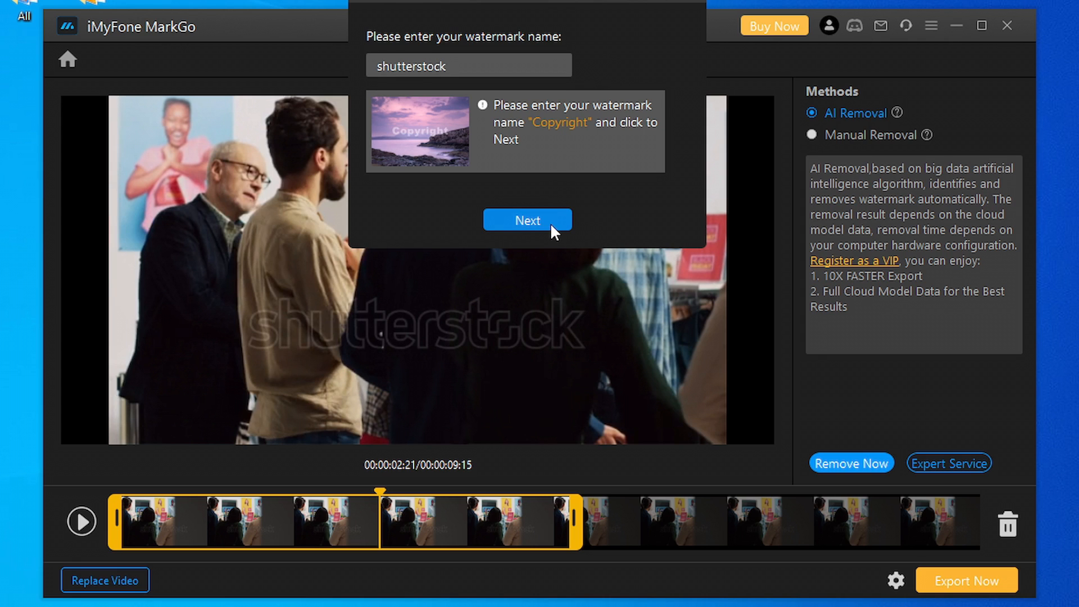
left_click(527, 220)
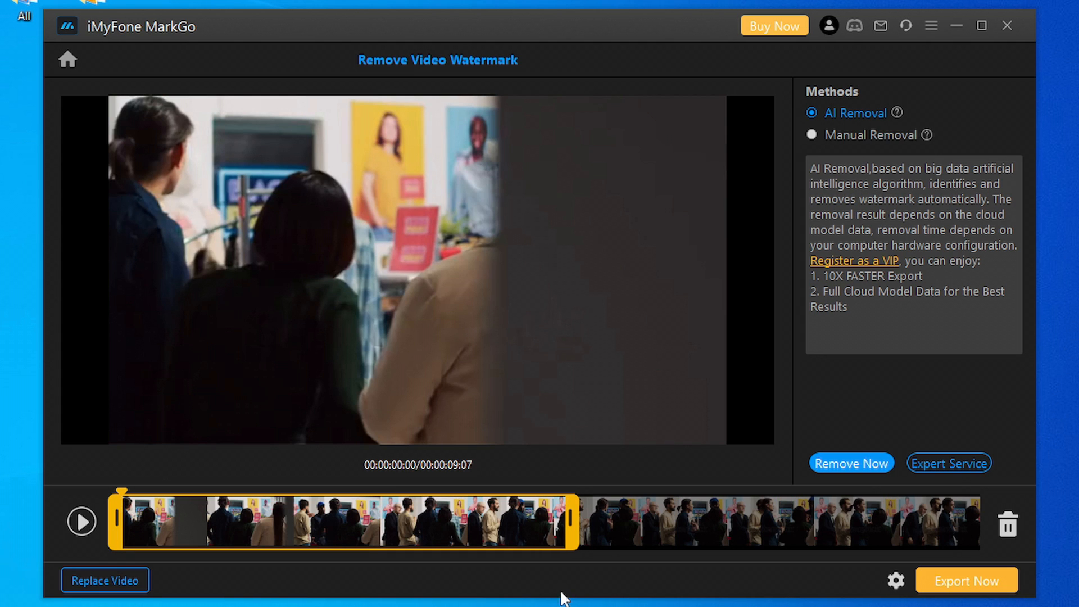
mouse_move(543, 581)
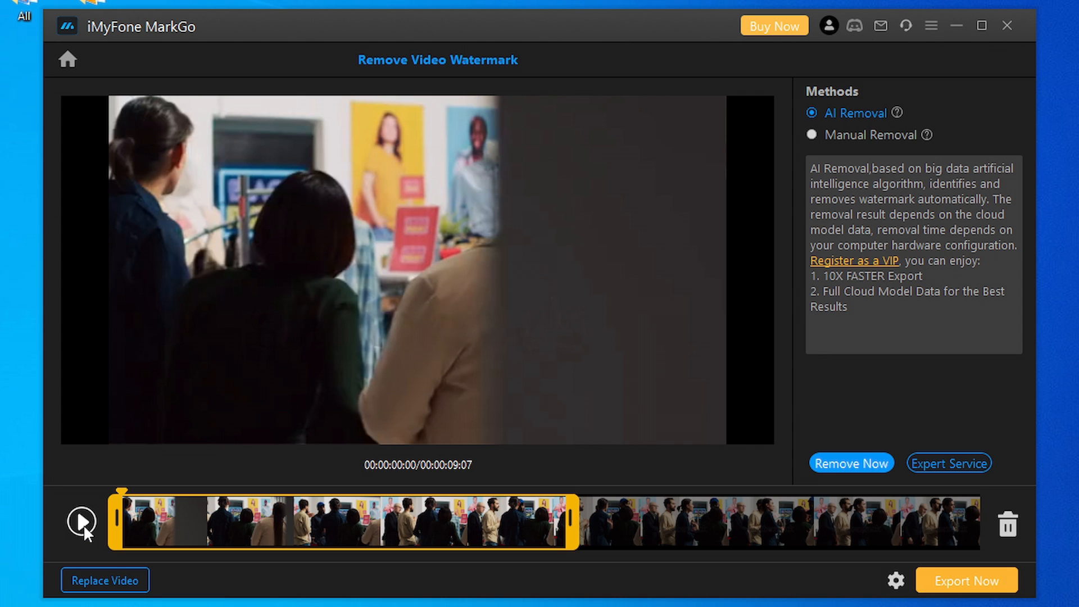
Play the watermark-free clip in the preview player.
left_click(75, 521)
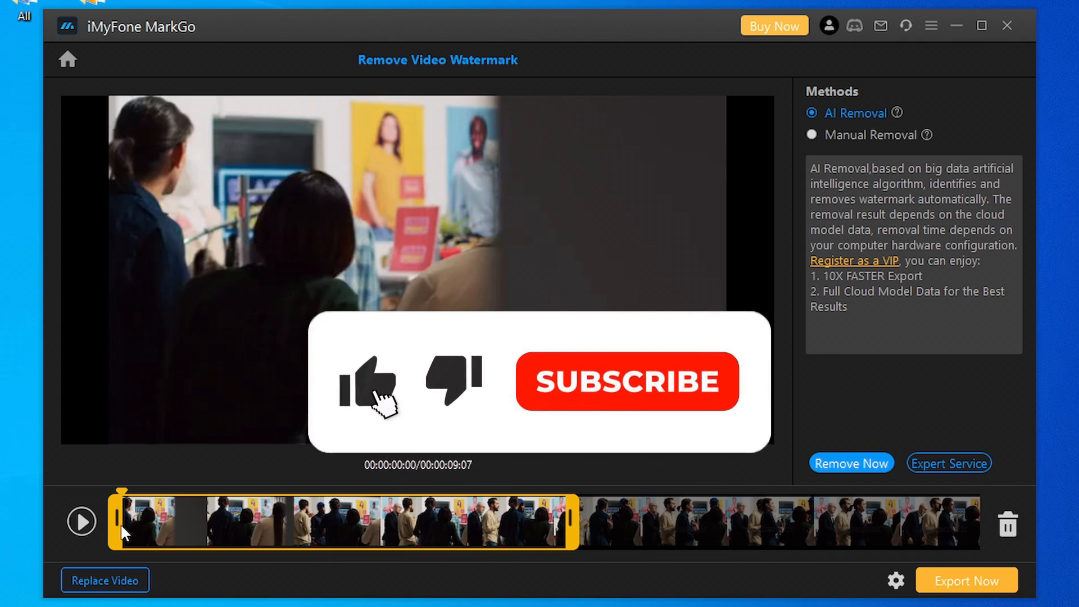
left_click(625, 381)
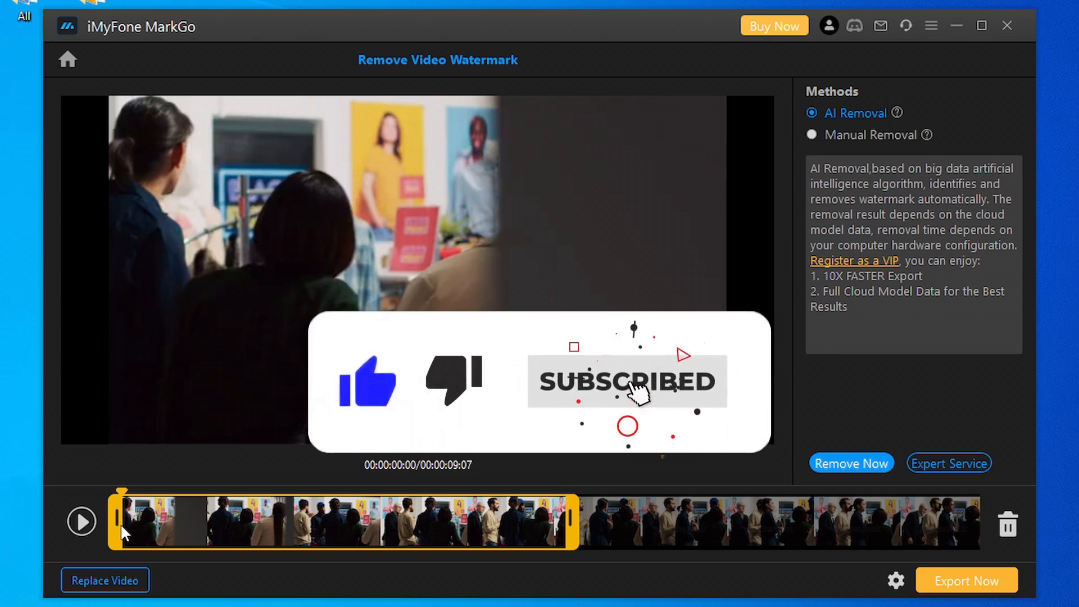